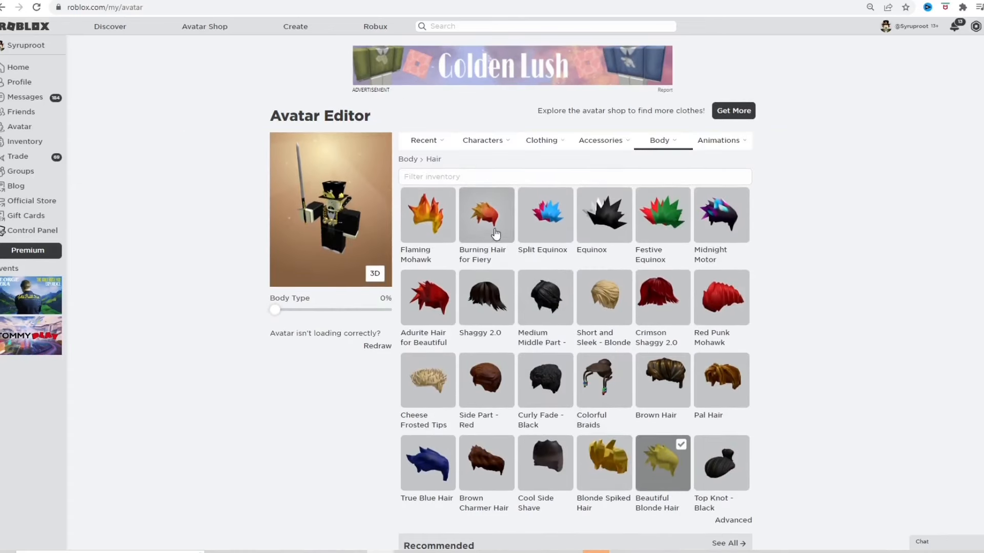
Bring up the BTRoblox - Making Roblox Better listing in the Chrome Web Store
click(485, 215)
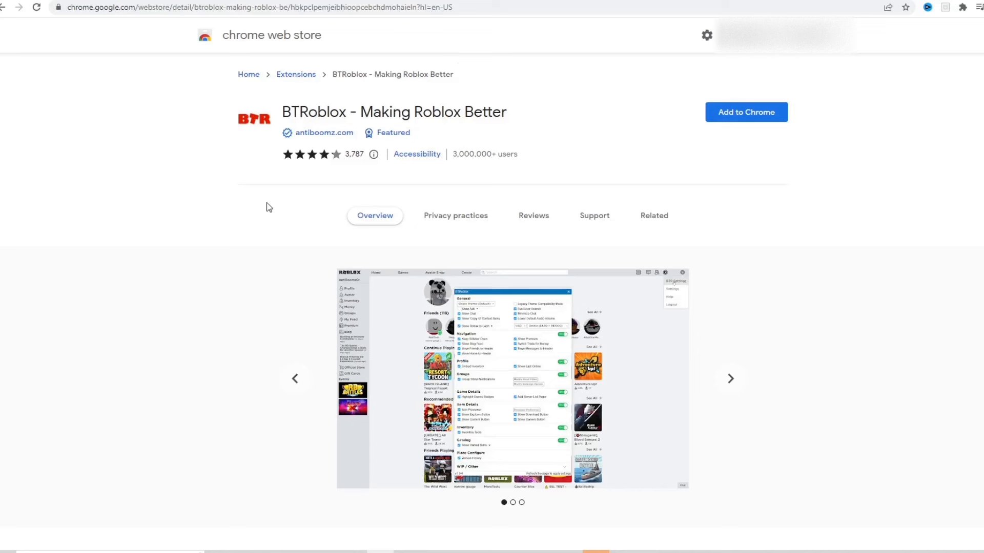
mouse_move(324, 191)
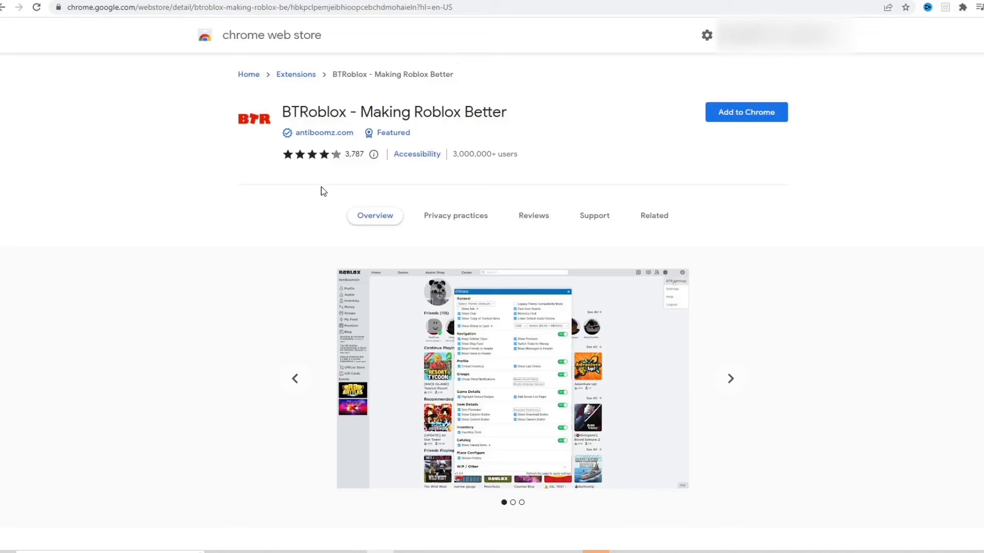
mouse_move(457, 76)
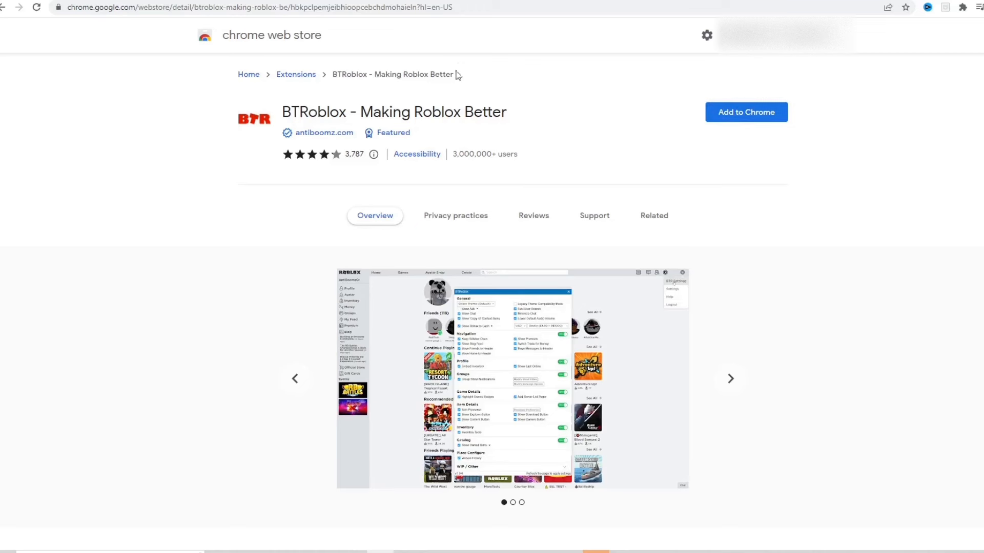
Add BTRoblox to Chrome and confirm the extension's permission prompt
click(746, 111)
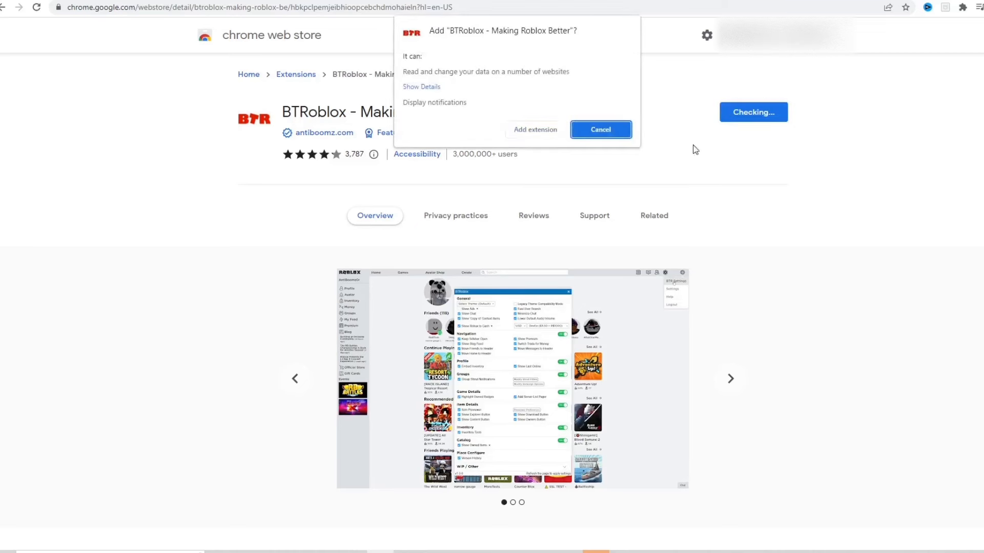
click(601, 129)
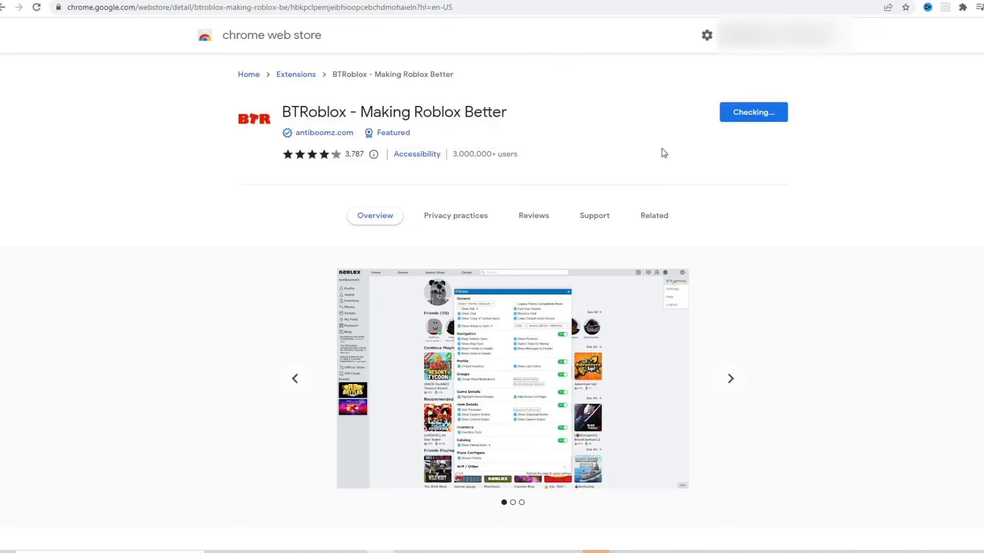
mouse_move(545, 146)
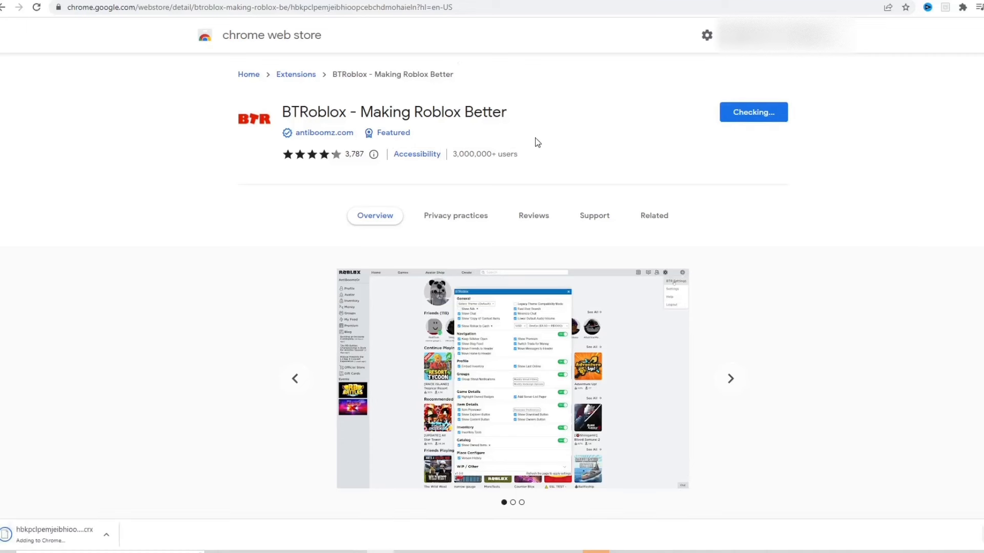
mouse_move(276, 12)
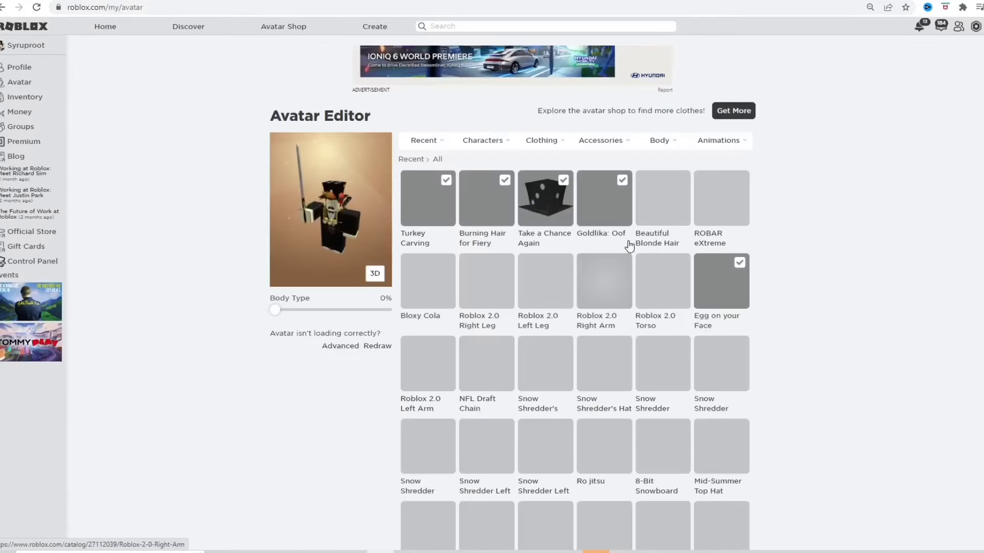
Show the Hair items in the Avatar Editor inventory
click(659, 140)
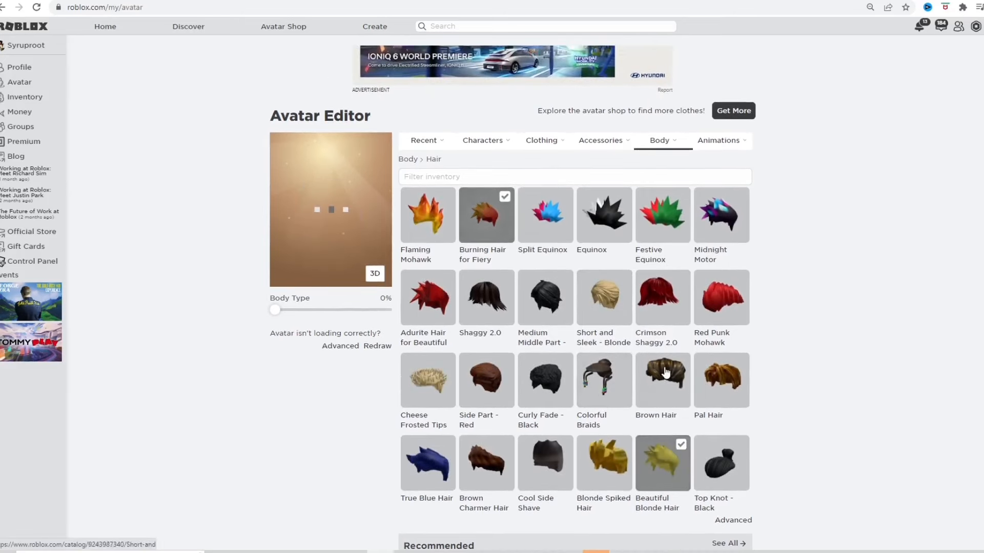
Equip Midnight Motor hair alongside Beautiful Blonde Hair
scroll(down, 3)
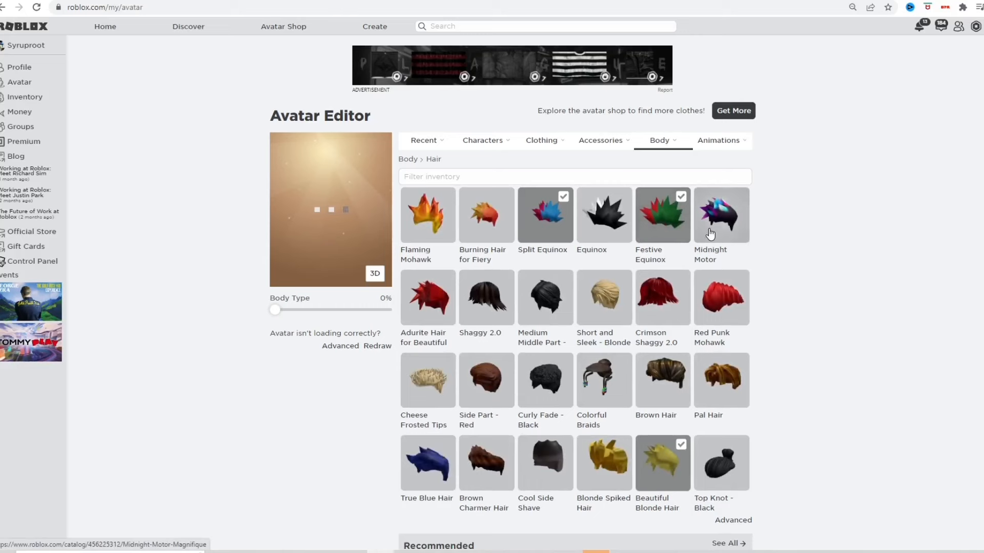
click(721, 215)
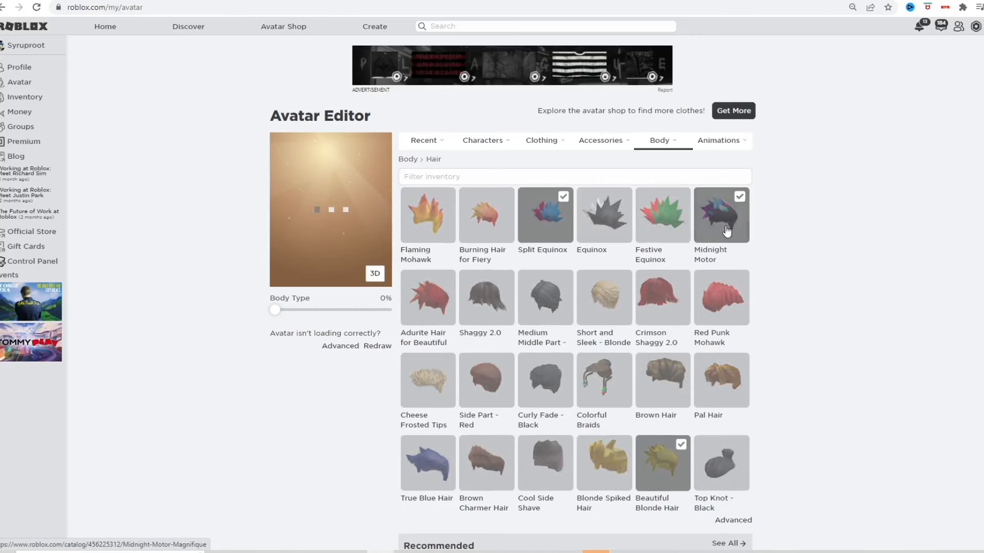
mouse_move(650, 226)
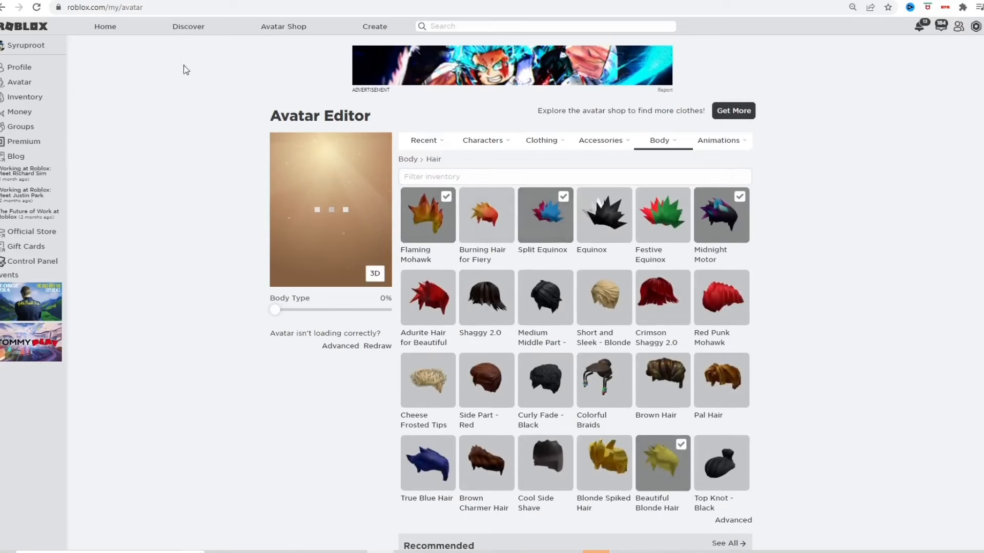
Reload the Avatar Editor and return to Body > Hair to check equipped hairs
click(660, 141)
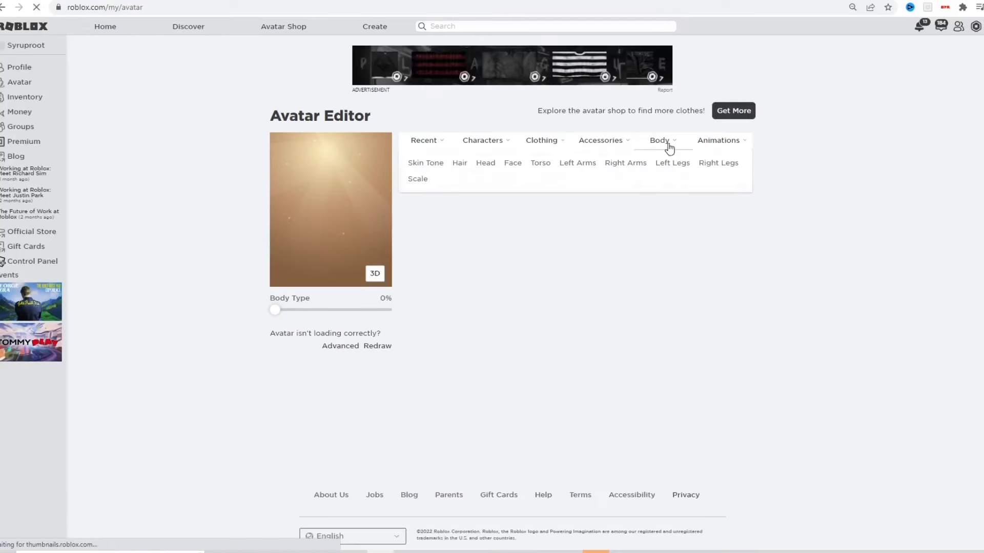
click(459, 163)
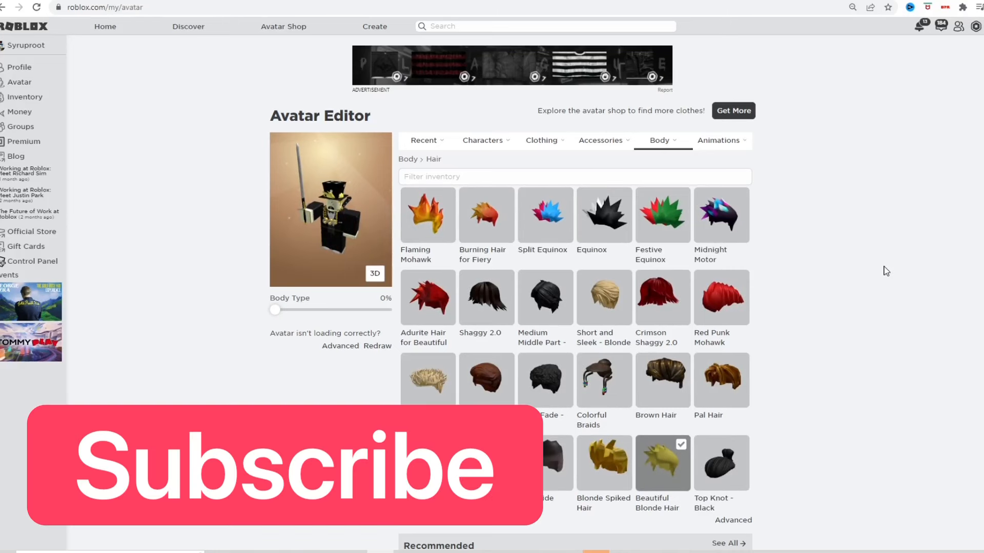
mouse_move(871, 295)
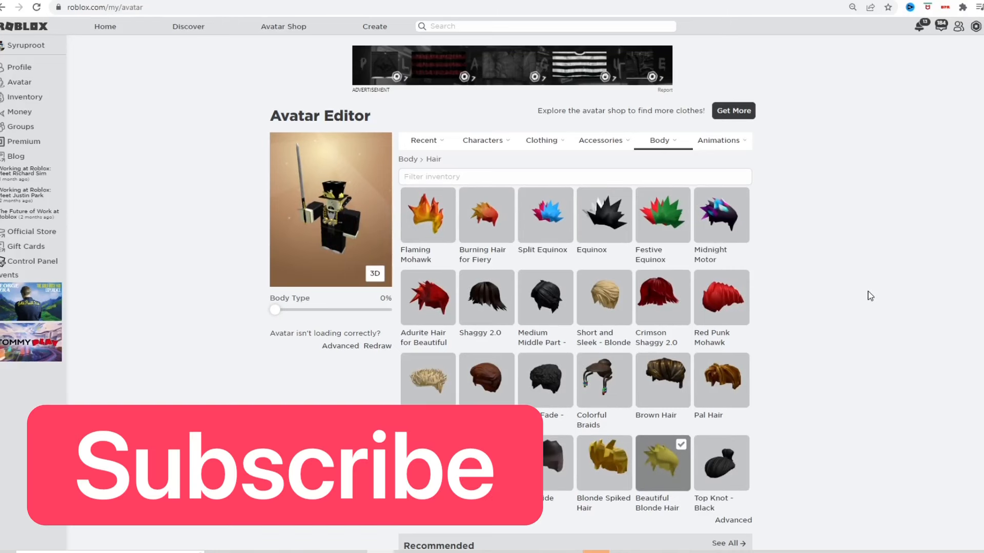